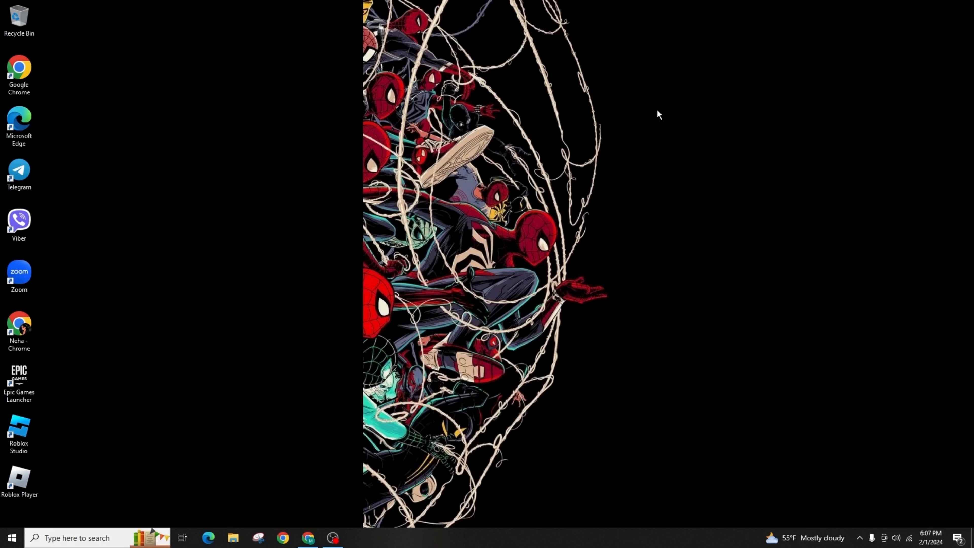
{"action": "mouse_move", "coordinate": [119, 531]}
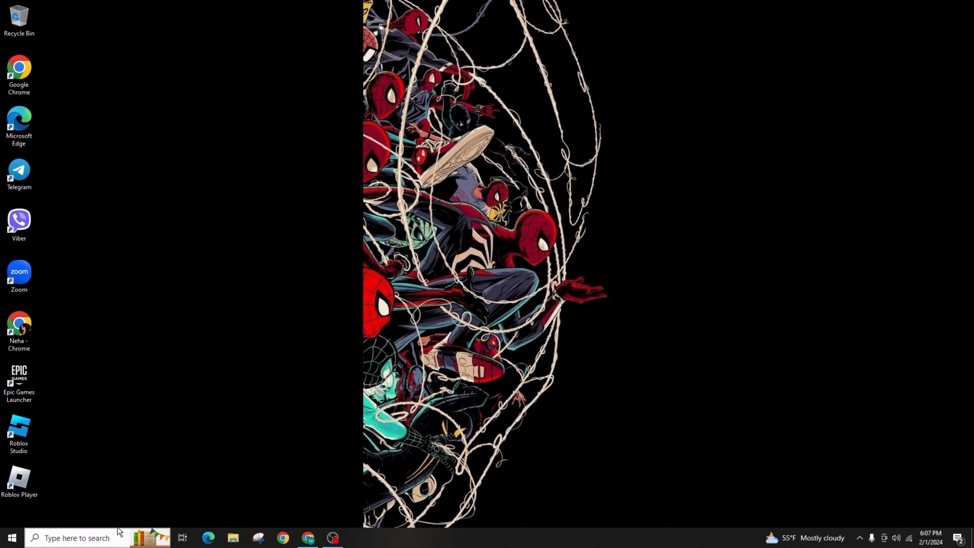
Search the taskbar for 'settings' to launch the Settings app
{"action": "left_click", "coordinate": [75, 537]}
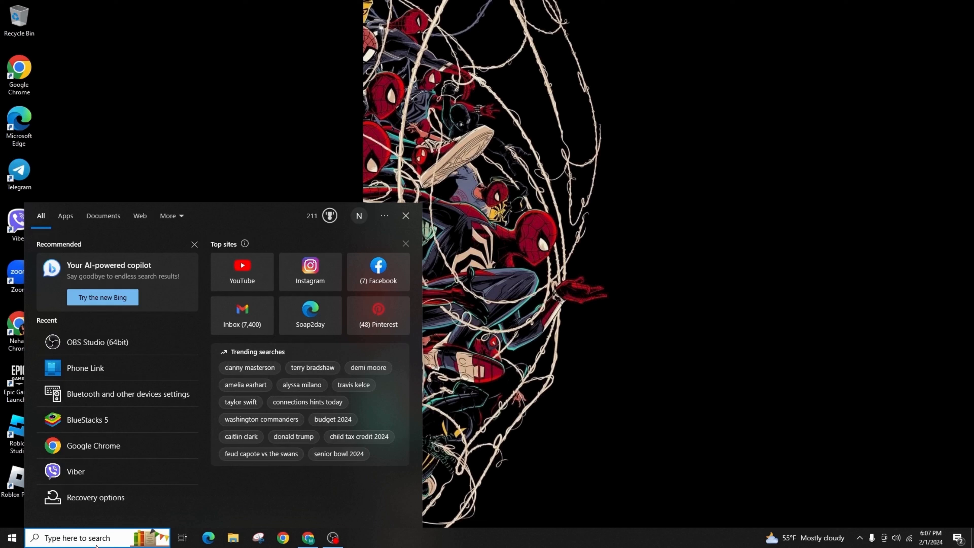
{"action": "type", "text": "settings"}
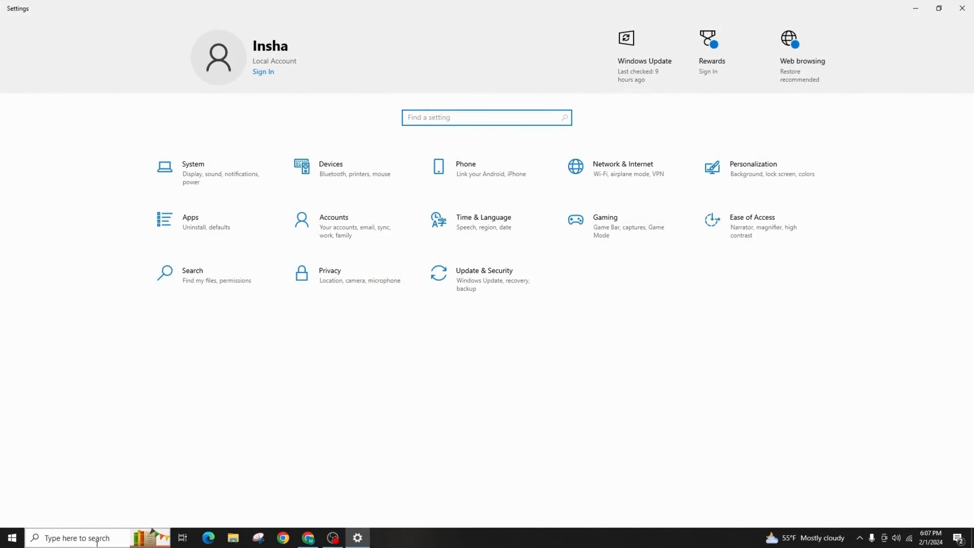
{"action": "mouse_move", "coordinate": [345, 506]}
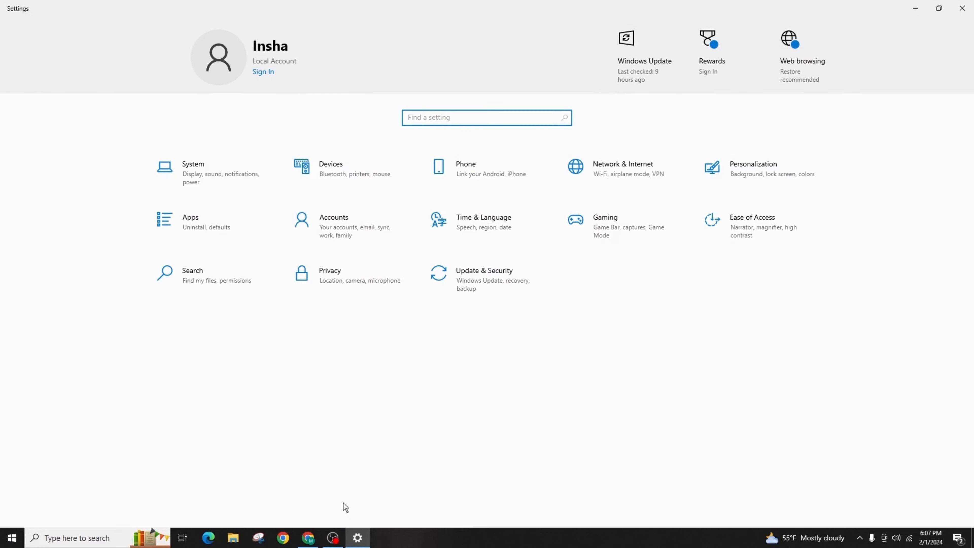
{"action": "mouse_move", "coordinate": [187, 180]}
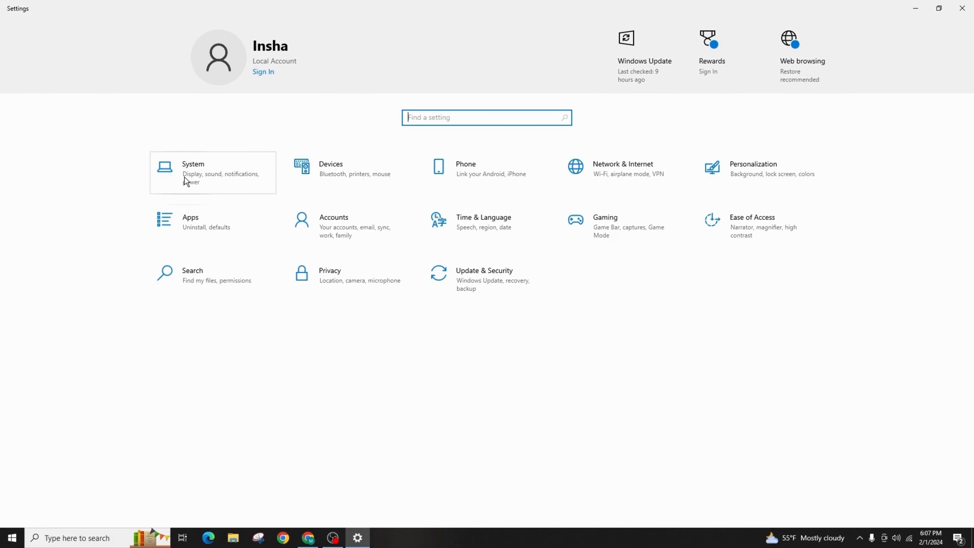
Go to System > About to view the device and Windows specifications
{"action": "left_click", "coordinate": [193, 172]}
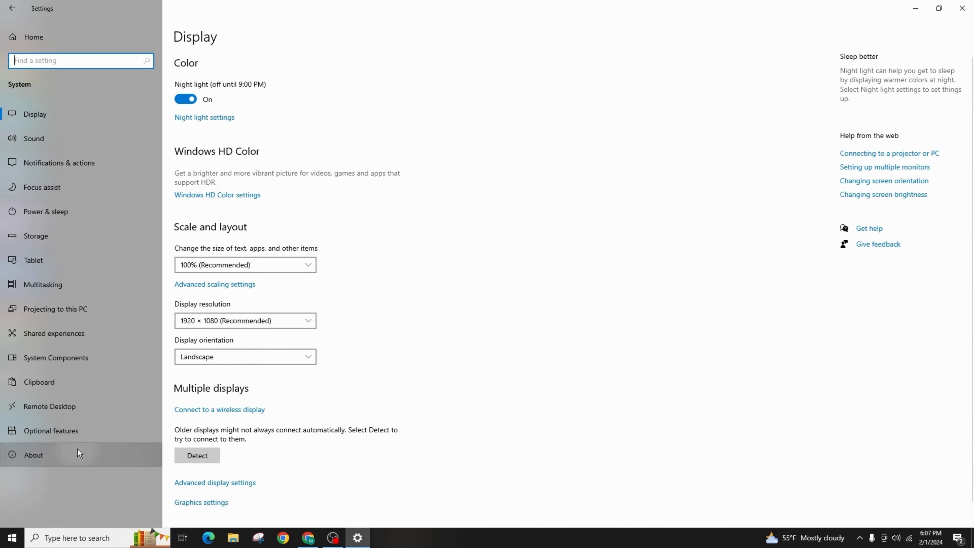
{"action": "left_click", "coordinate": [33, 454]}
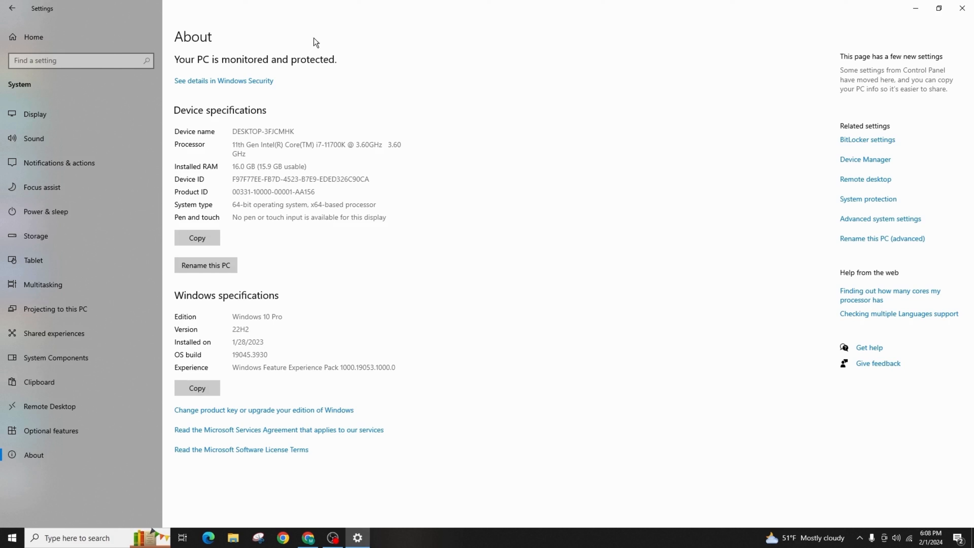
{"action": "mouse_move", "coordinate": [480, 72]}
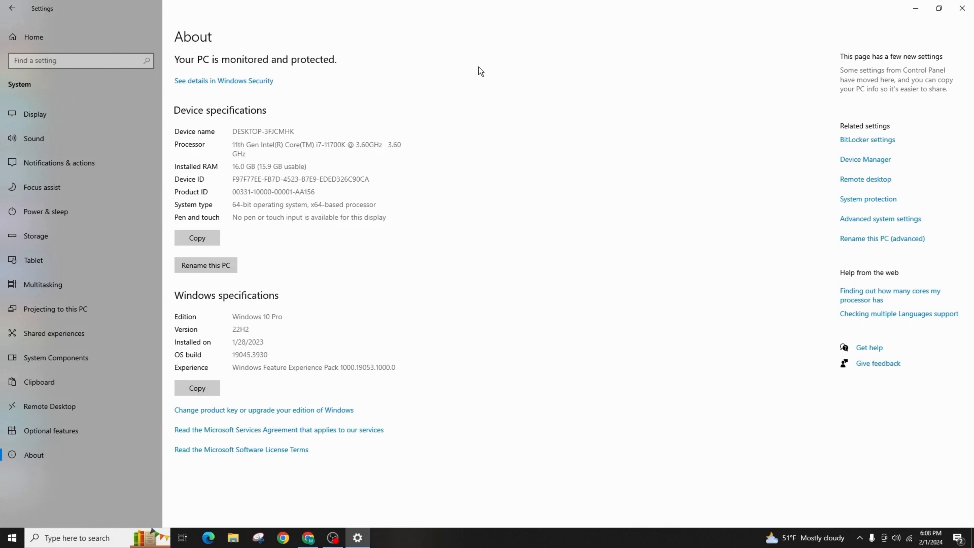
{"action": "mouse_move", "coordinate": [493, 324]}
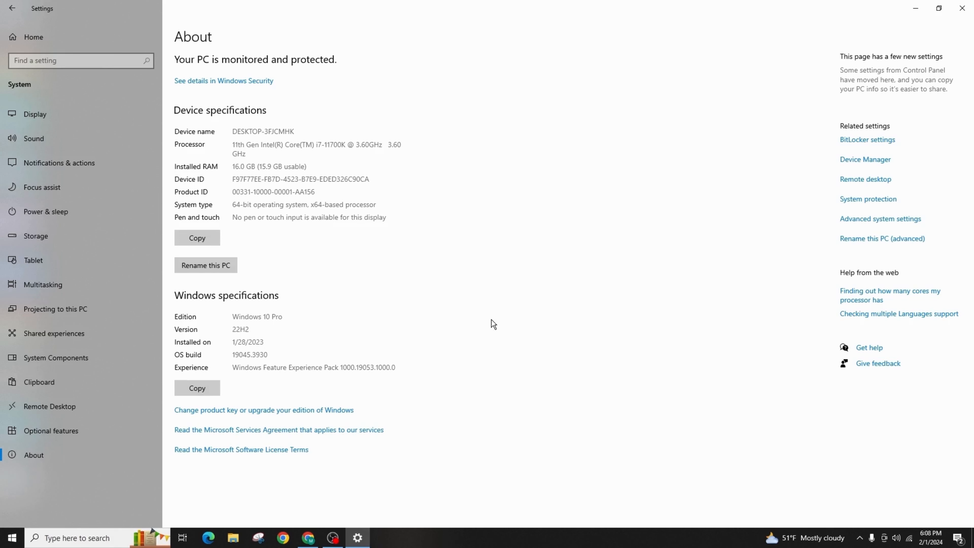
{"action": "mouse_move", "coordinate": [244, 410]}
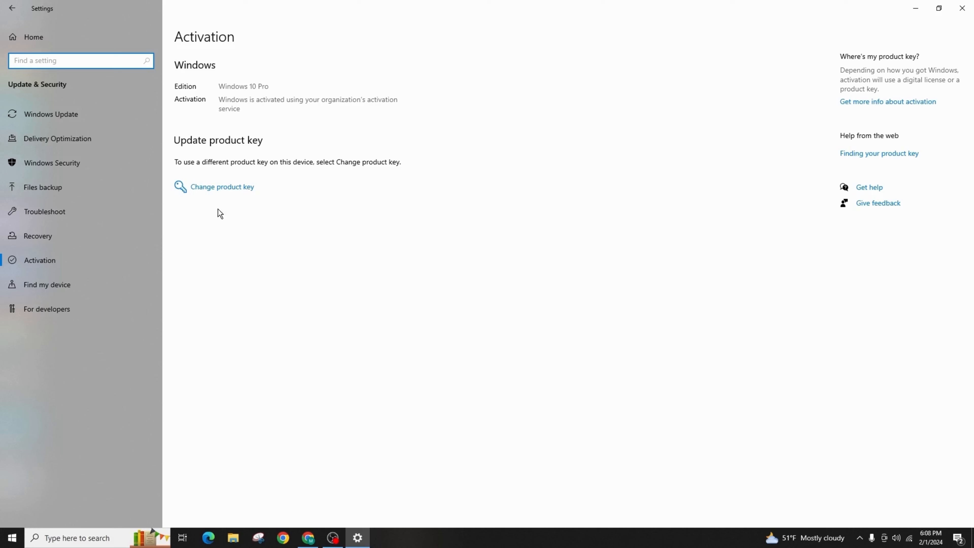
{"action": "mouse_move", "coordinate": [231, 191]}
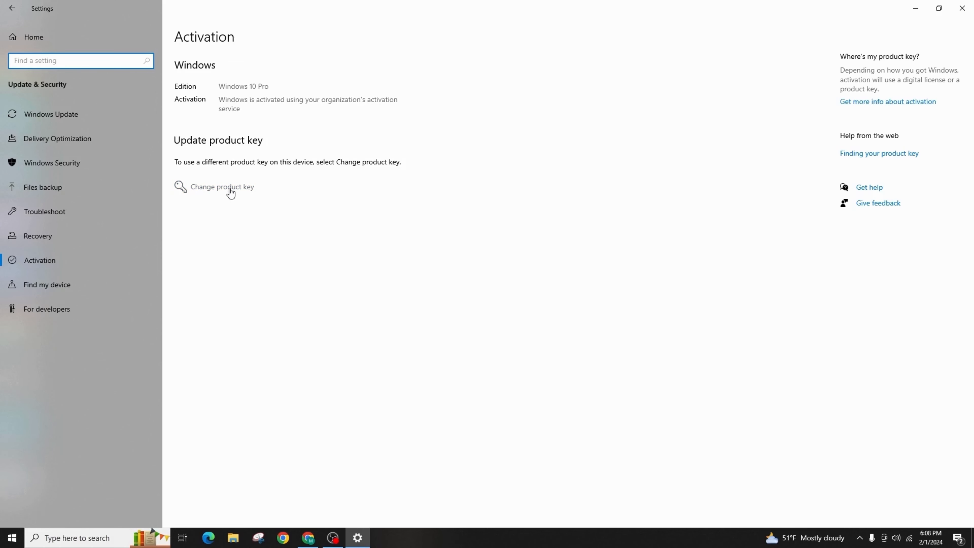
Bring up the Enter a product key prompt, cancel it, and close Settings
{"action": "left_click", "coordinate": [221, 186]}
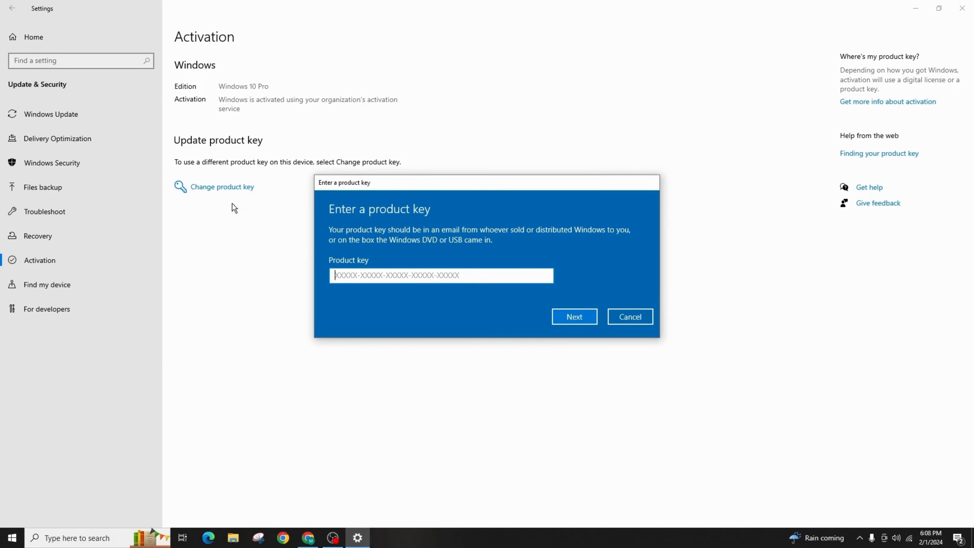
{"action": "mouse_move", "coordinate": [200, 263]}
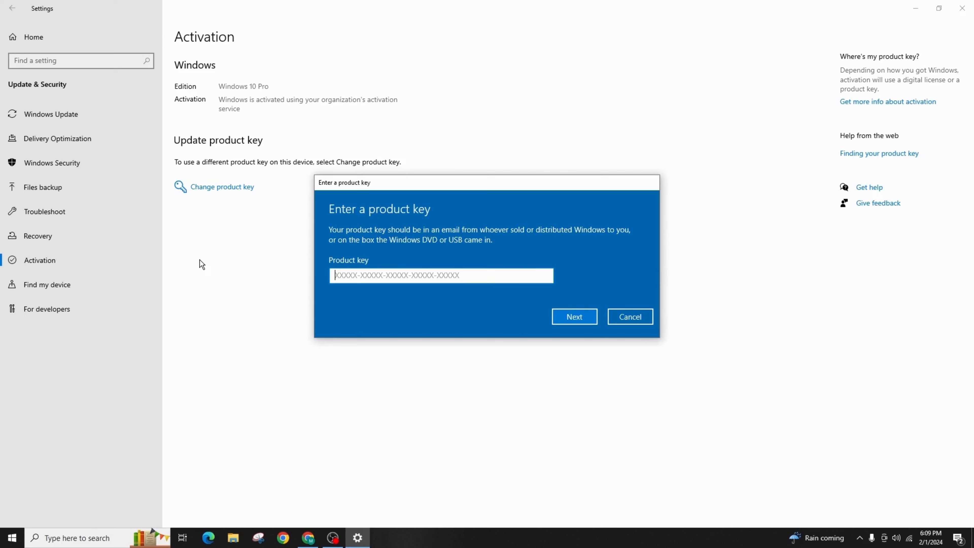
{"action": "mouse_move", "coordinate": [202, 284]}
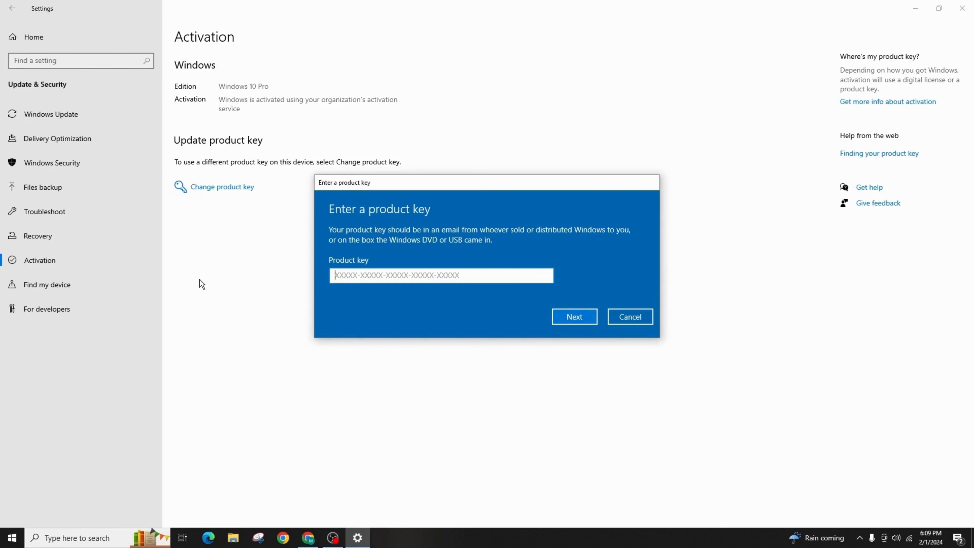
{"action": "mouse_move", "coordinate": [573, 316]}
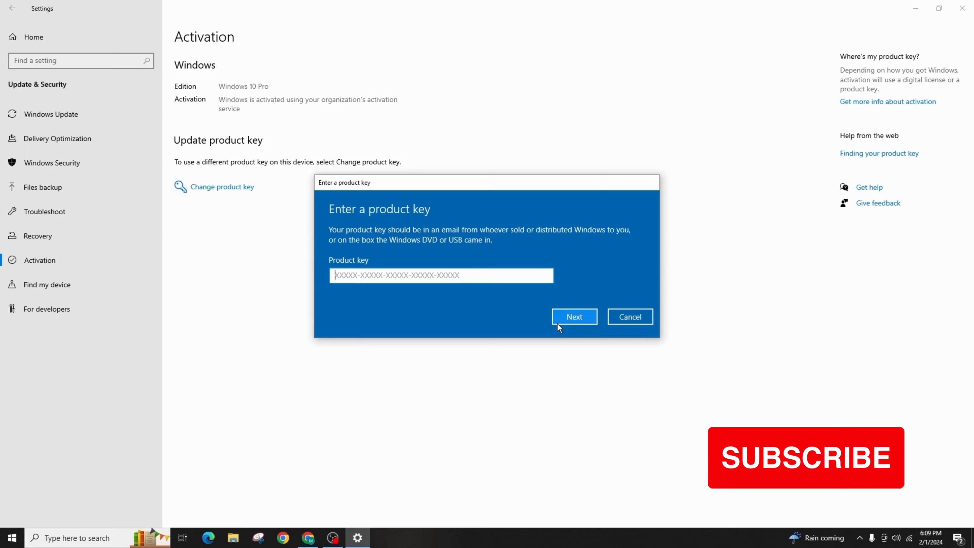
{"action": "left_click", "coordinate": [629, 316]}
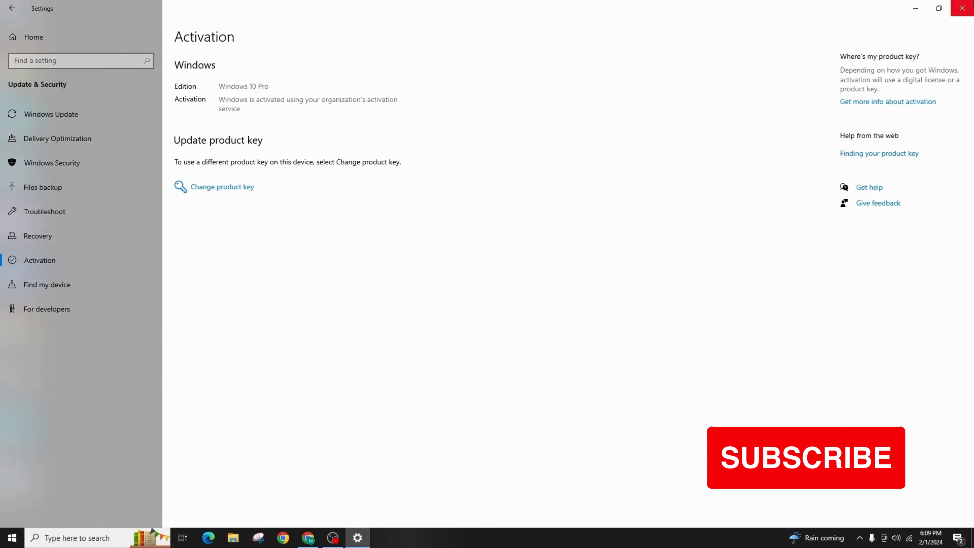
{"action": "left_click", "coordinate": [962, 9]}
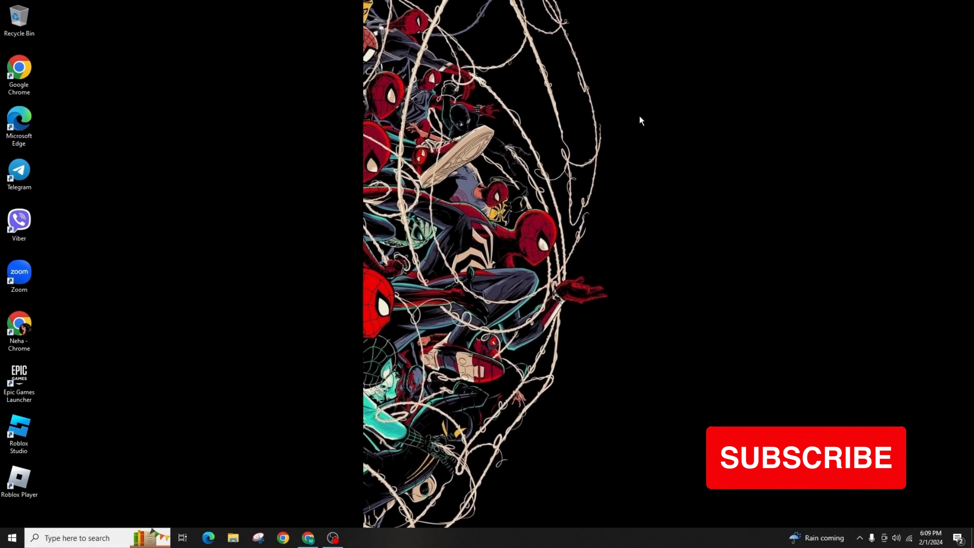